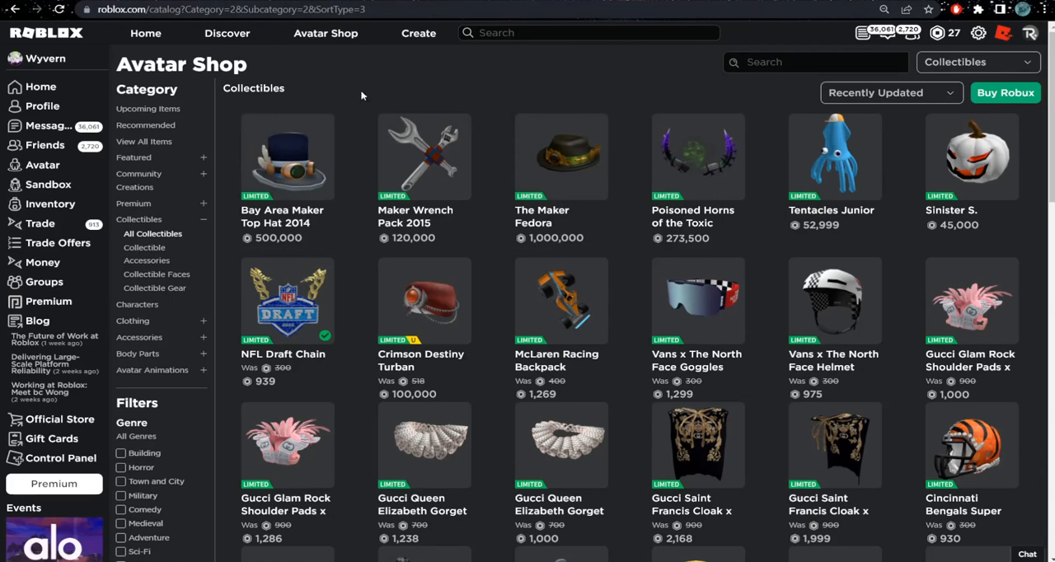
pyautogui.moveTo(560, 157)
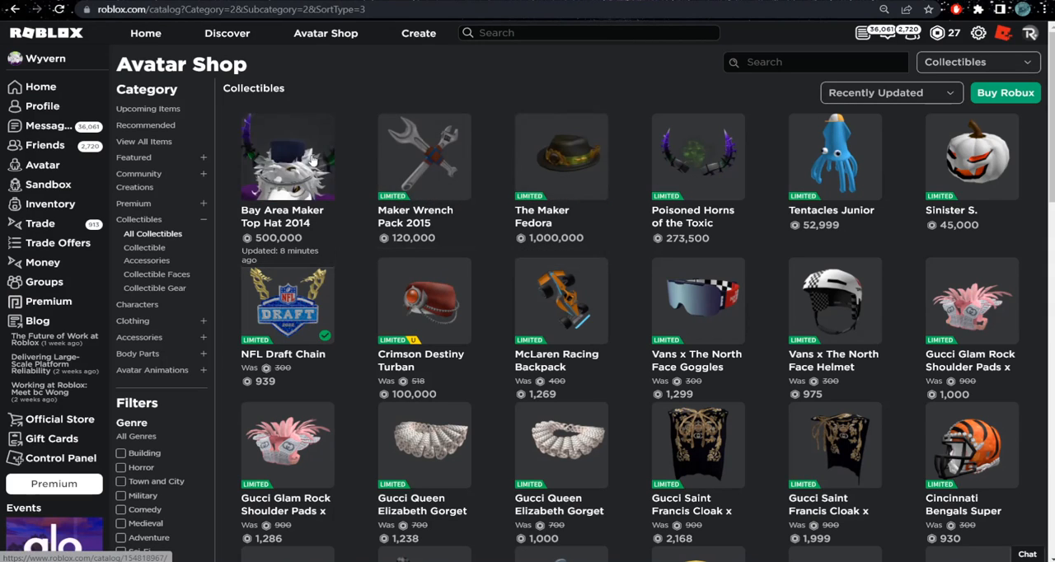
# View the Bay Area Maker Top Hat 2014 listing among recently updated limited collectibles
pyautogui.click(560, 157)
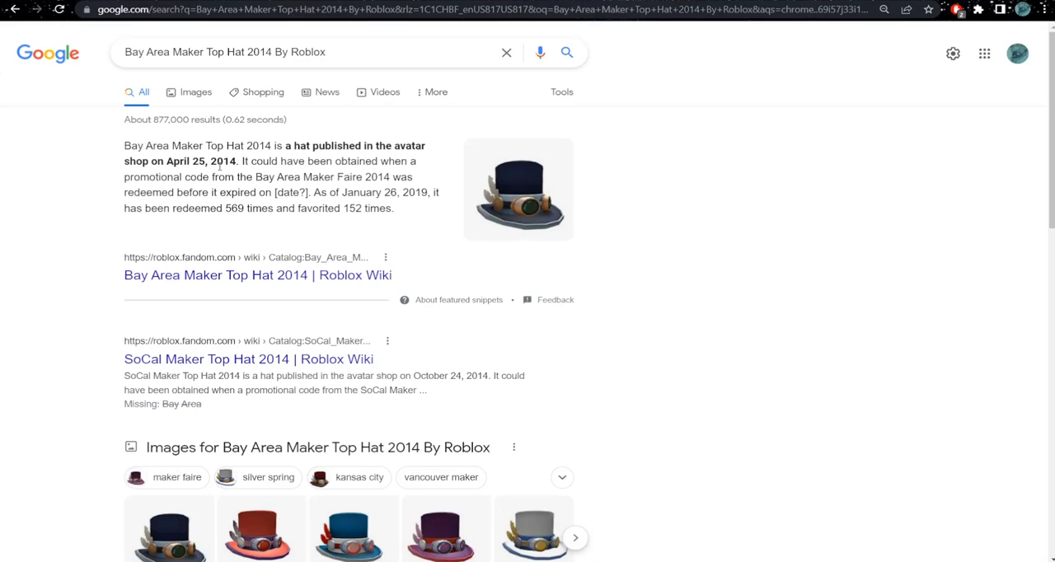
pyautogui.moveTo(247, 177)
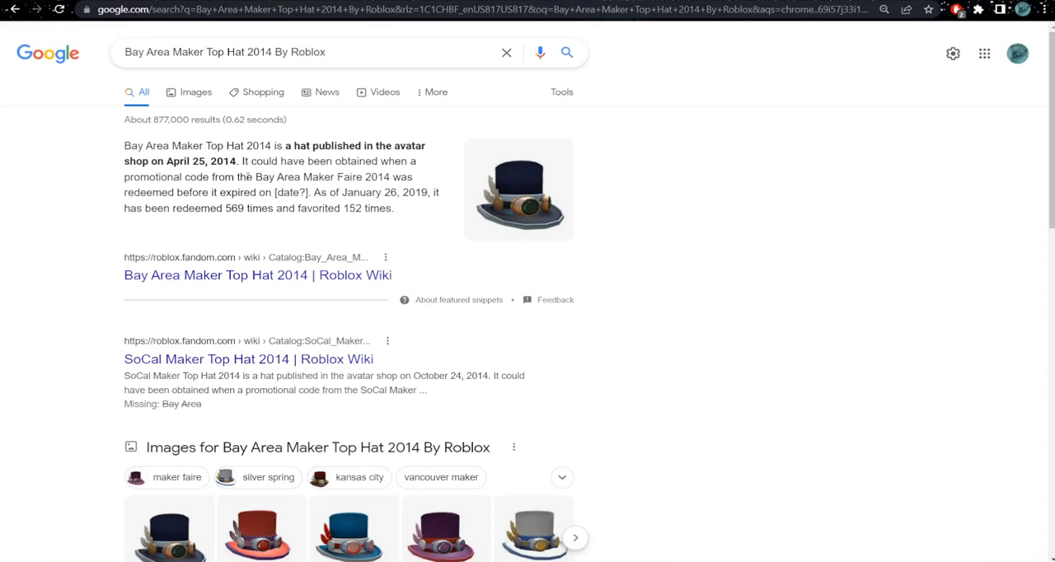
# Highlight the Bay Area Maker Faire snippet, search 'The Maker Fedora' and go to its Roblox Wiki article
pyautogui.moveTo(257, 176); pyautogui.dragTo(310, 176)
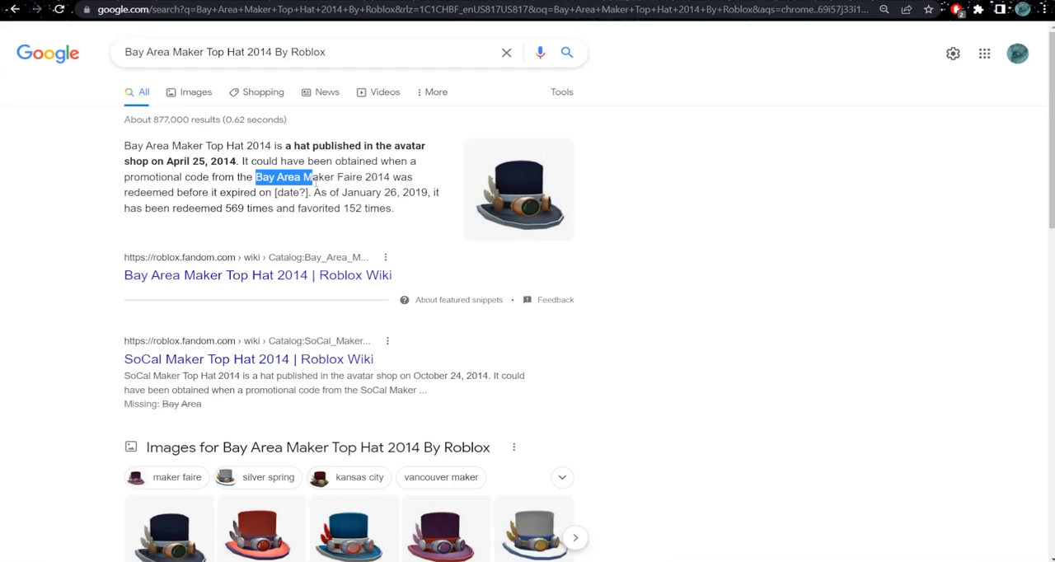
pyautogui.moveTo(255, 176); pyautogui.dragTo(389, 177)
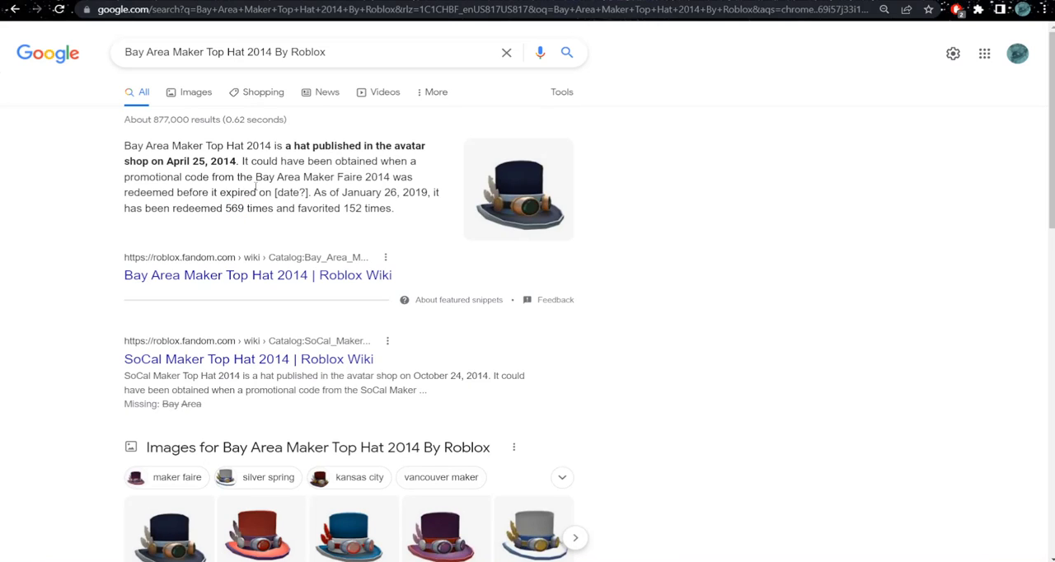
pyautogui.click(257, 274)
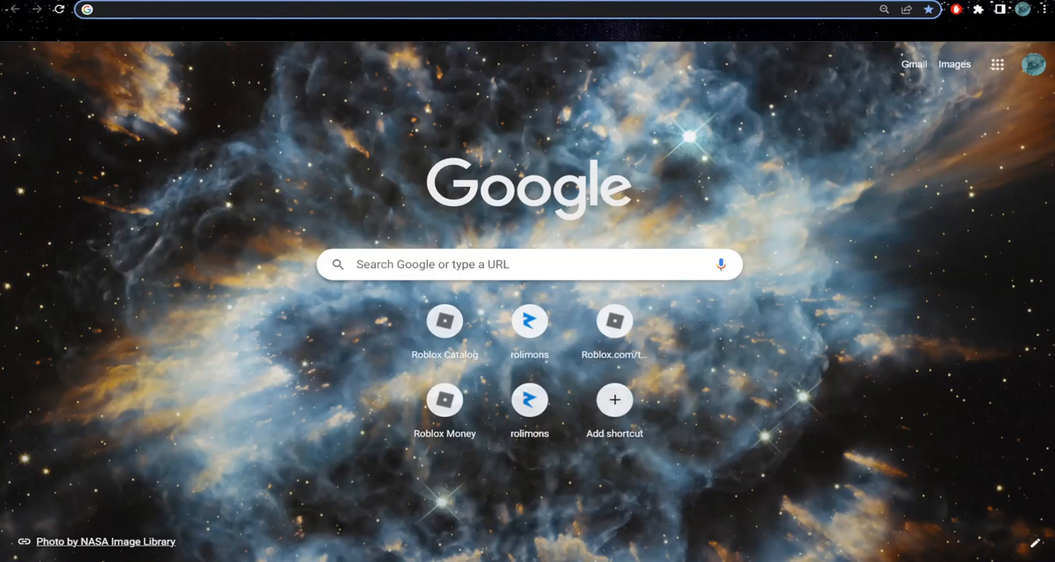
pyautogui.write('The Maker Fedora')
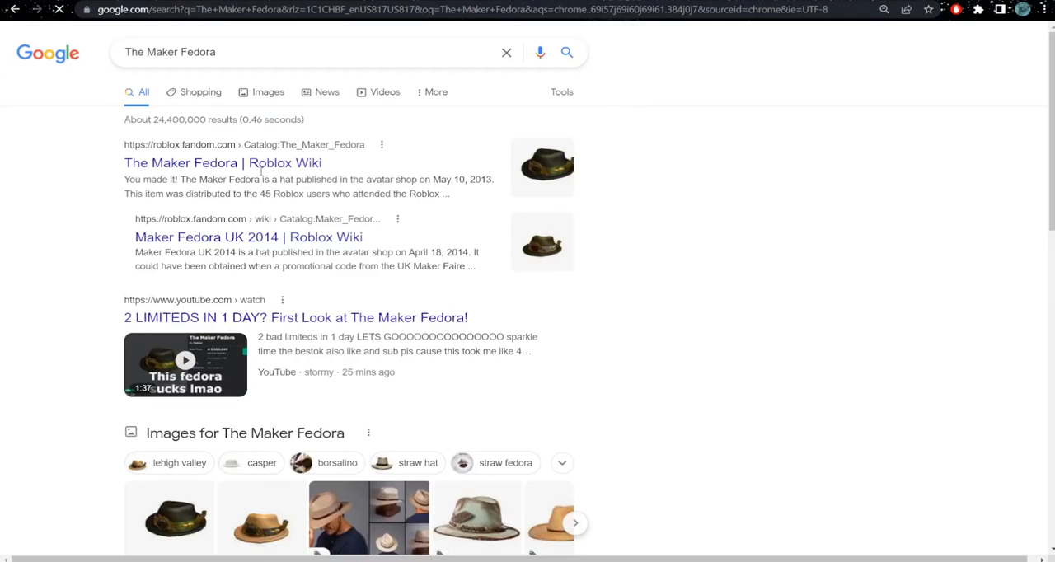
pyautogui.click(223, 164)
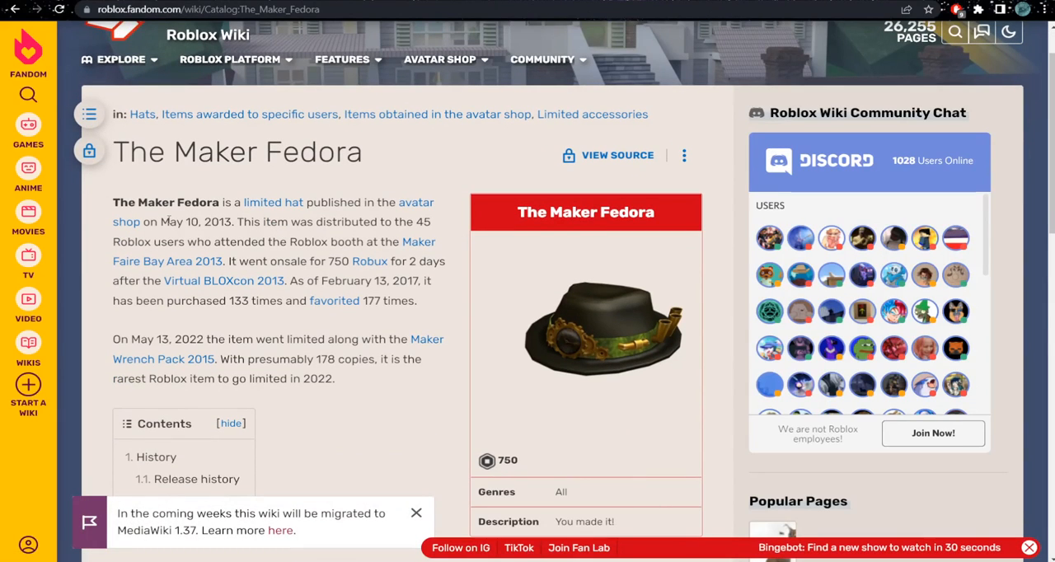
# Select text in The Maker Fedora article about its 2013 Maker Faire release
pyautogui.moveTo(160, 221); pyautogui.dragTo(216, 221)
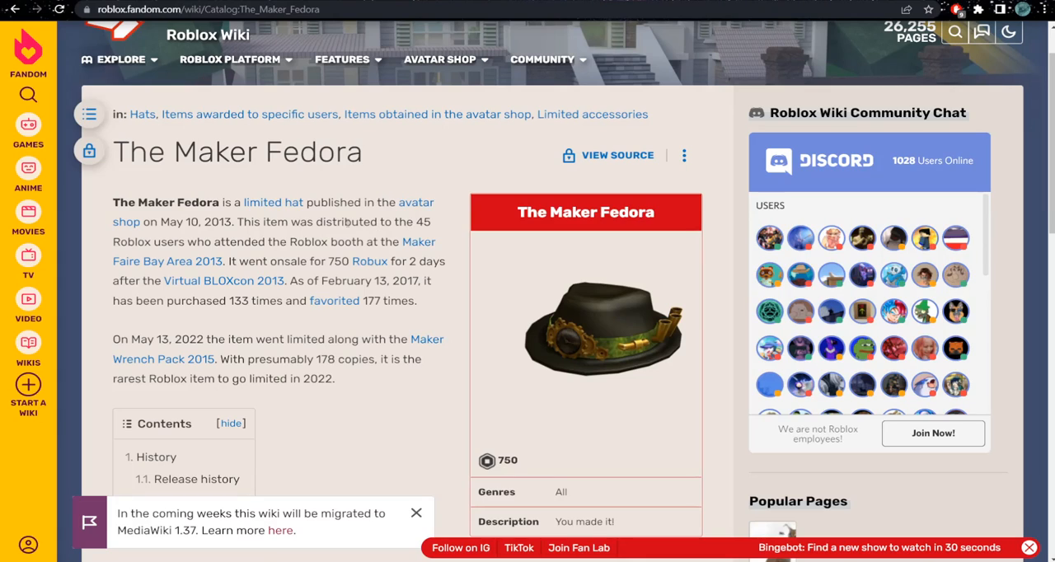
pyautogui.doubleClick(346, 221)
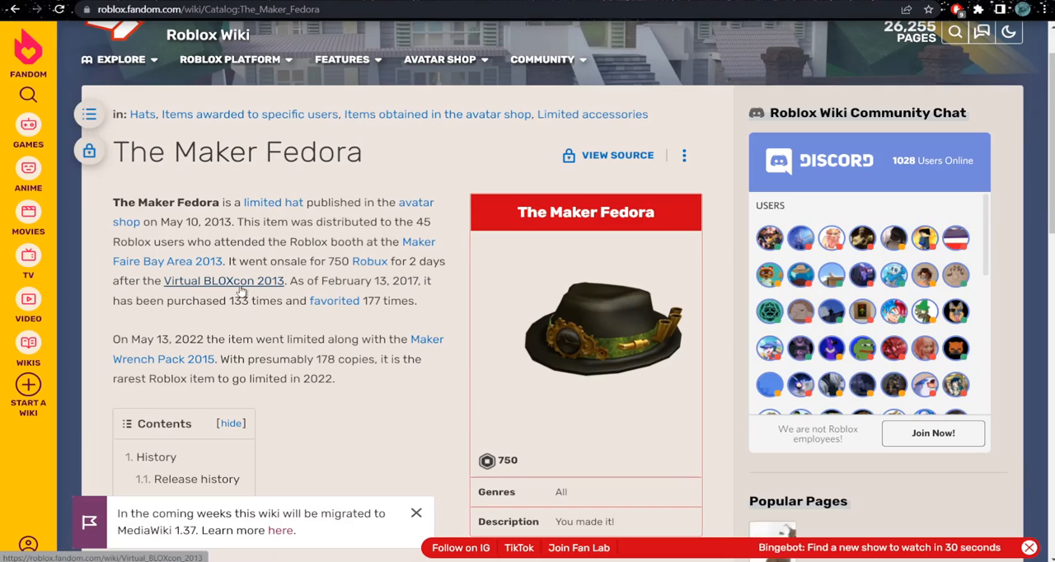
pyautogui.moveTo(258, 296)
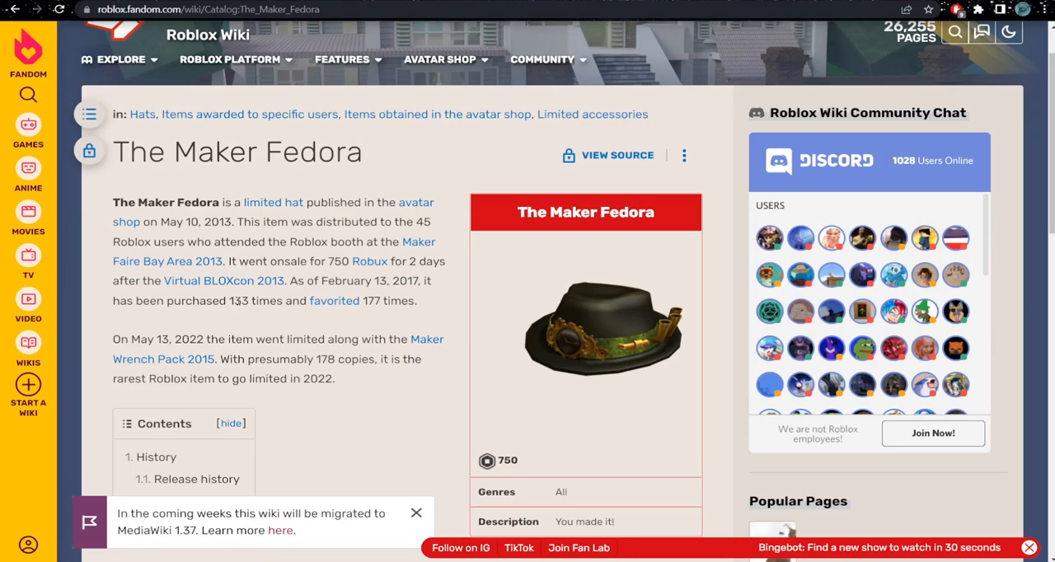
pyautogui.moveTo(324, 320)
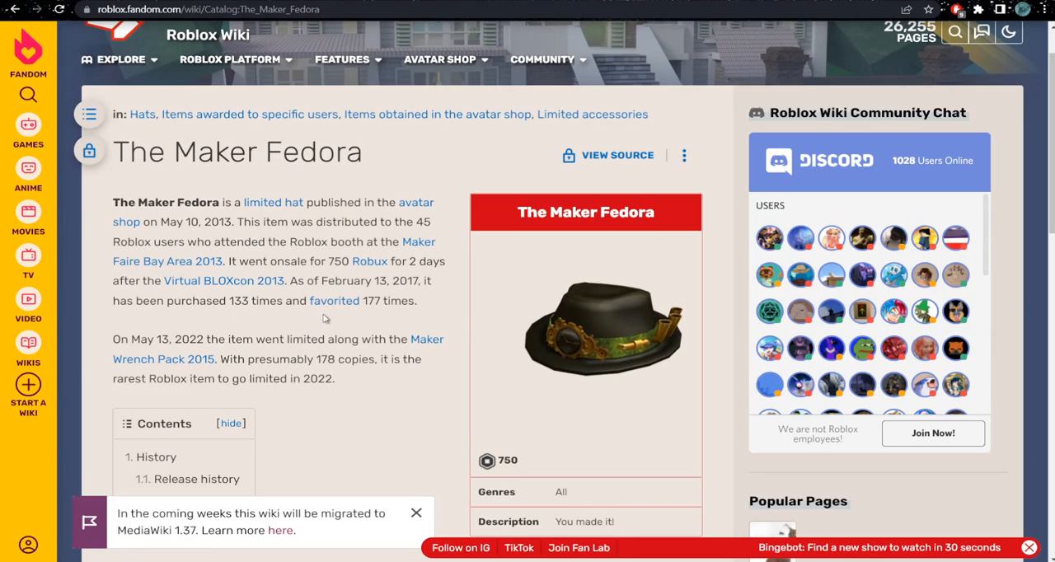
pyautogui.moveTo(373, 313)
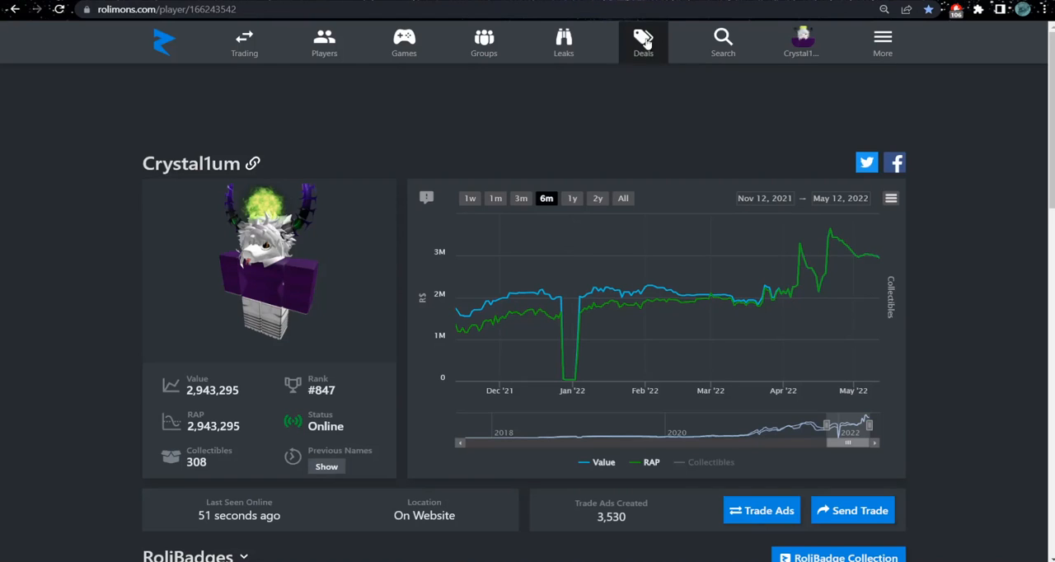
# Find the Bay Area Maker Top Hat 2014 on Rolimons and review its 475,000 best price and stats
pyautogui.click(722, 42)
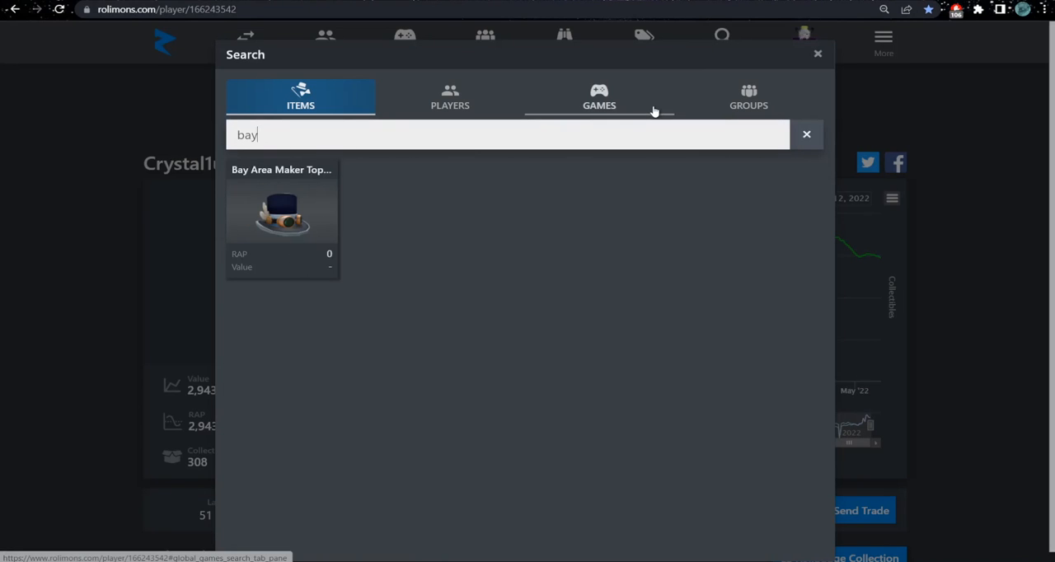
pyautogui.click(282, 211)
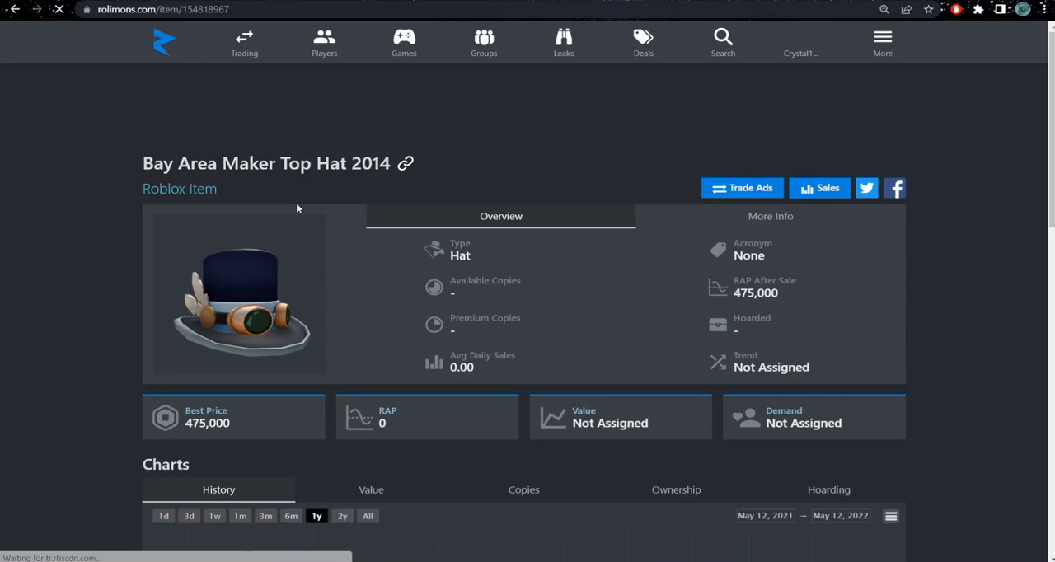
pyautogui.scroll(-3)
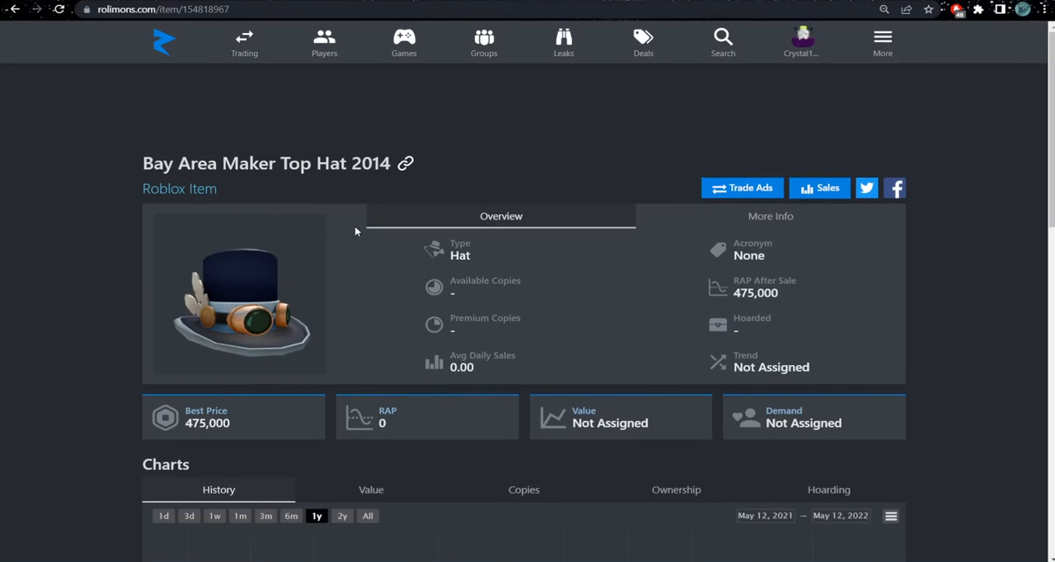
pyautogui.scroll(-3)
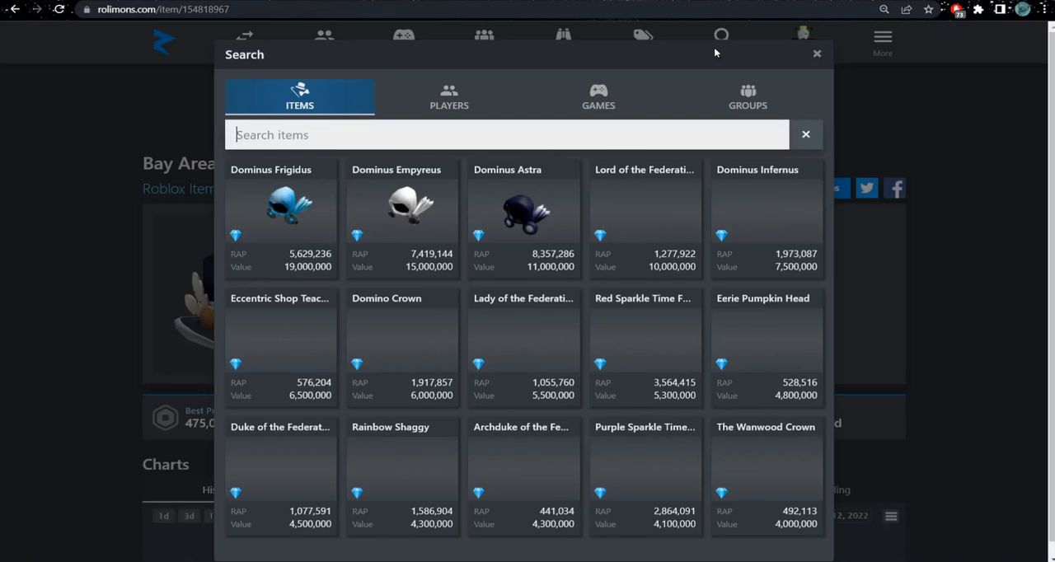
# Search Rolimons for 'maker f' and go to The Maker Fedora item page
pyautogui.write('maker f')
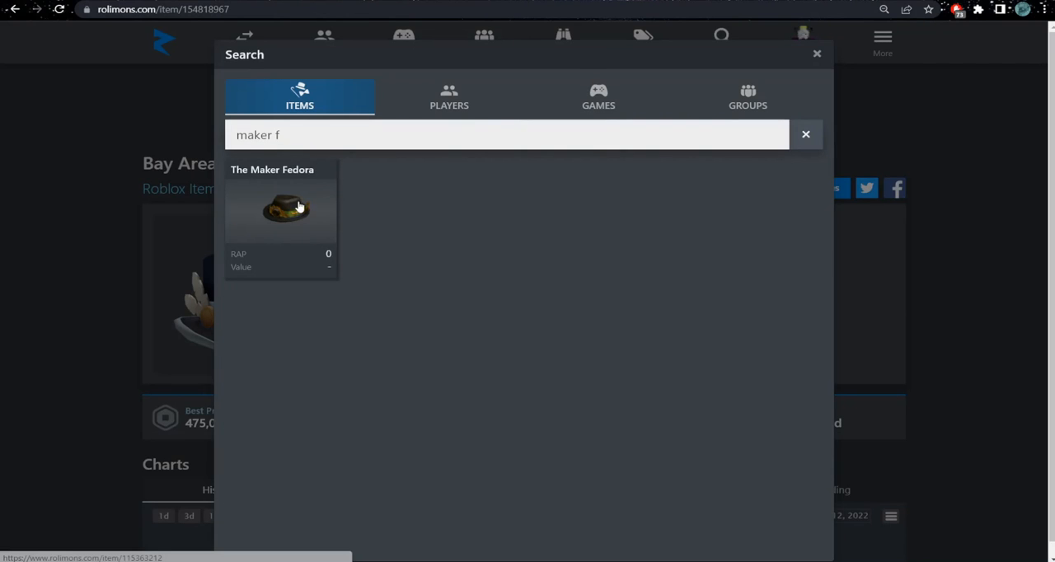
pyautogui.click(281, 211)
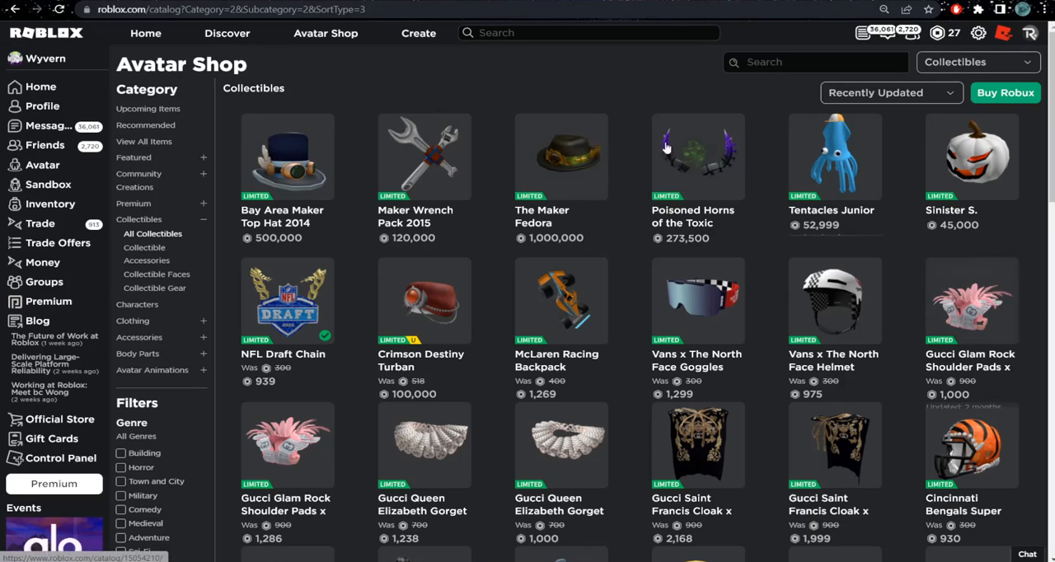
pyautogui.moveTo(834, 156)
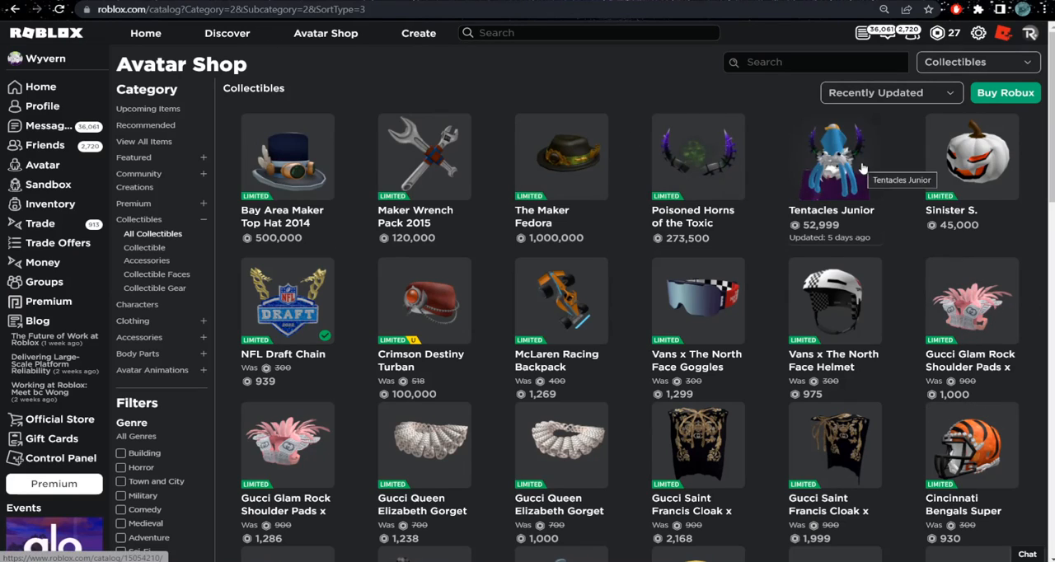